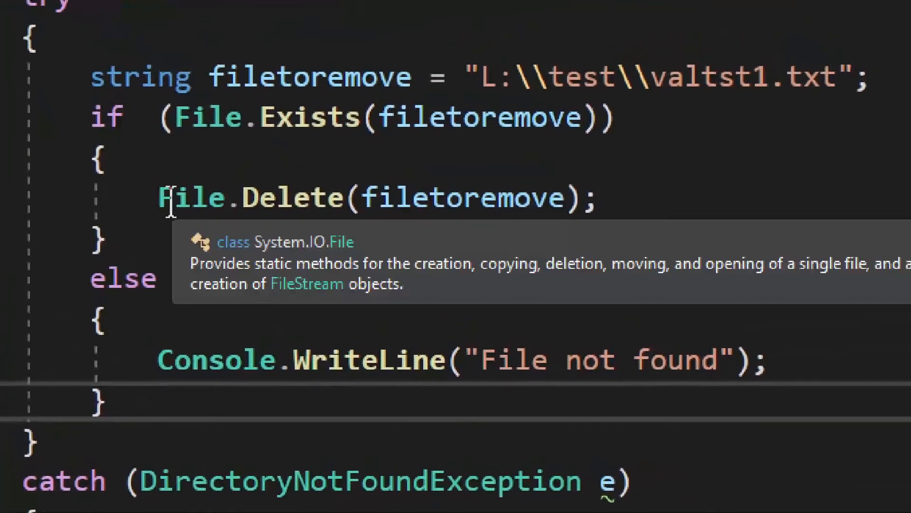
Step: Highlight the File.Exists check and the File.Delete statement in the deletion code
{"action": "double_click", "coordinate": [191, 196]}
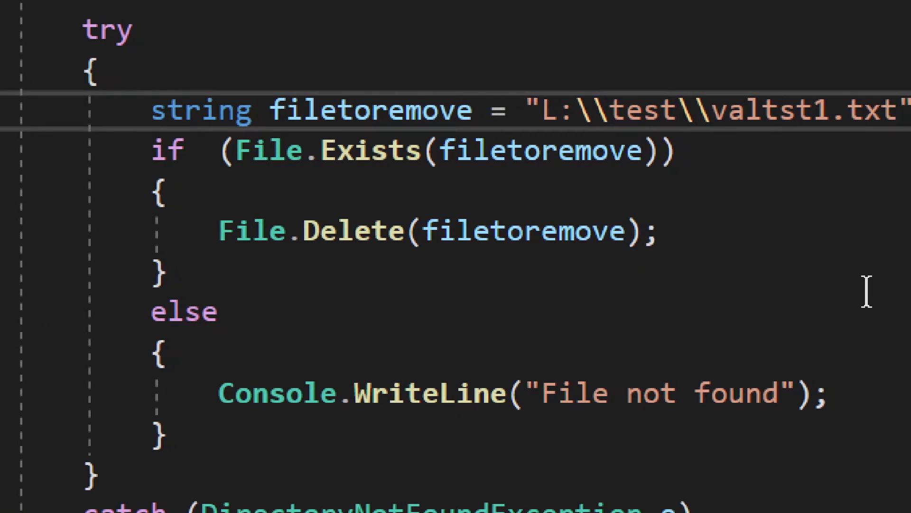
{"action": "left_click", "coordinate": [779, 110]}
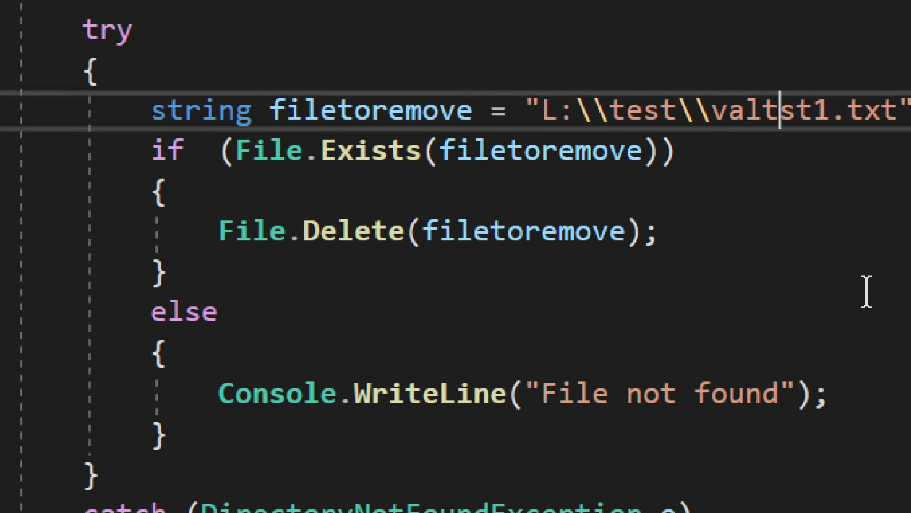
{"action": "scroll", "scroll_direction": "down", "scroll_amount": 3}
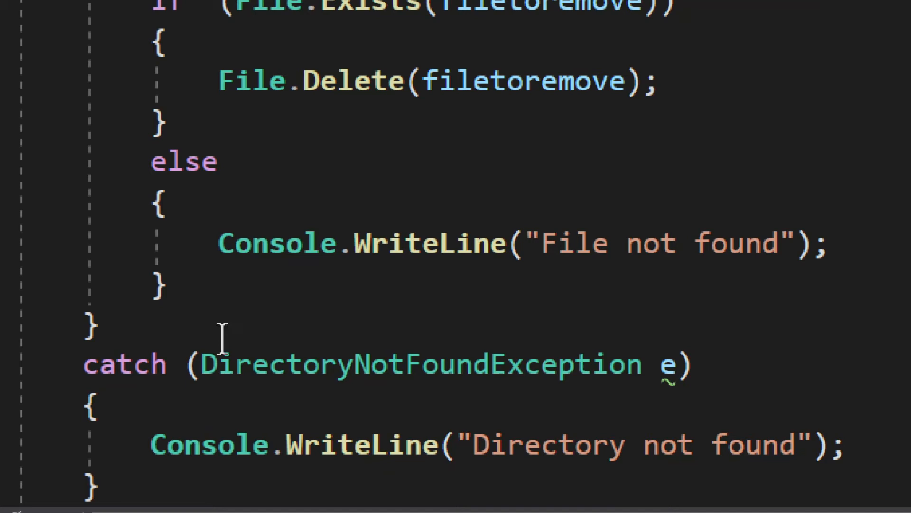
{"action": "mouse_move", "coordinate": [258, 181]}
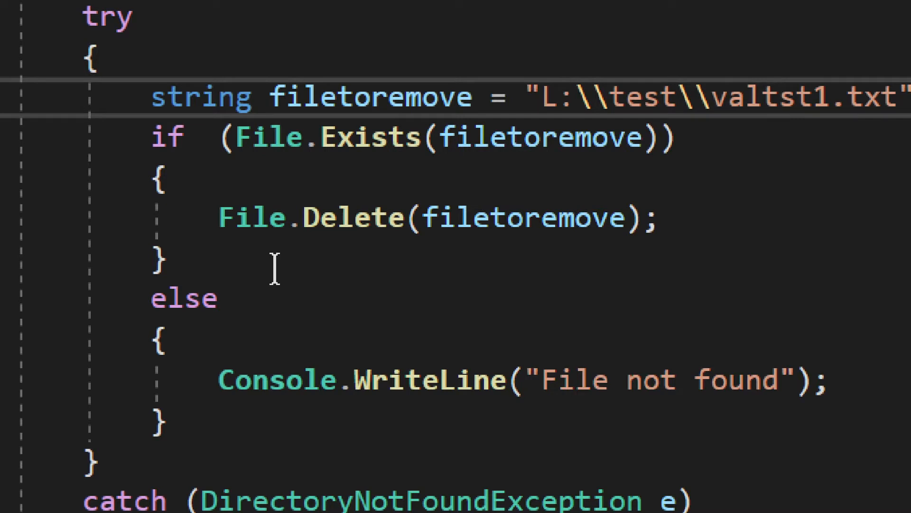
{"action": "mouse_move", "coordinate": [295, 279]}
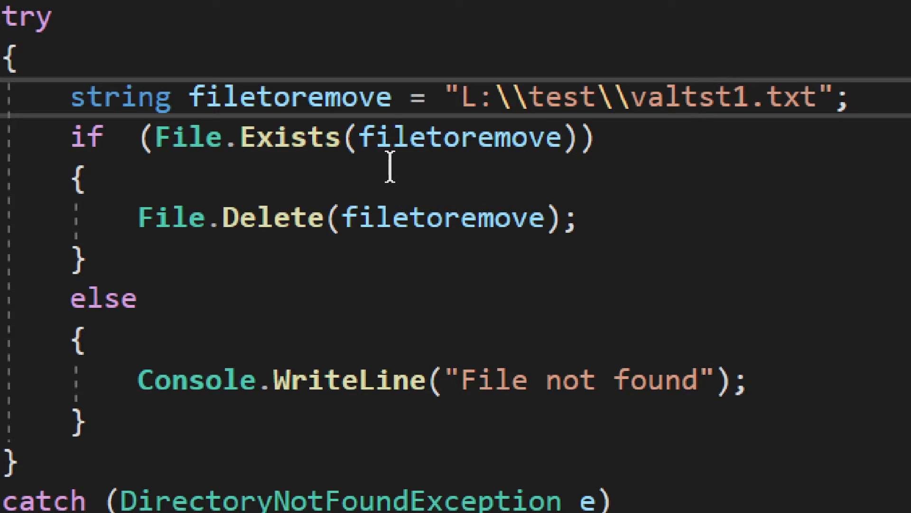
{"action": "double_click", "coordinate": [291, 136]}
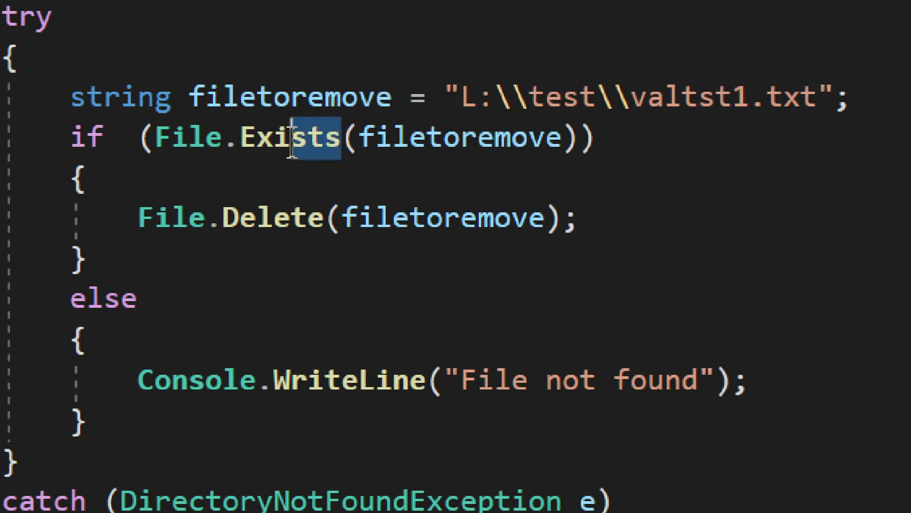
{"action": "double_click", "coordinate": [289, 137]}
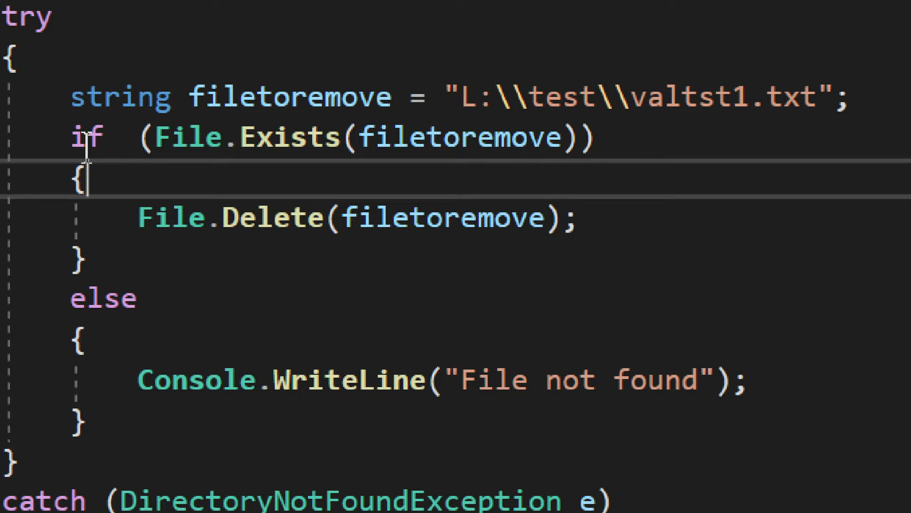
{"action": "left_click_drag", "start_coordinate": [73, 138], "coordinate": [84, 260]}
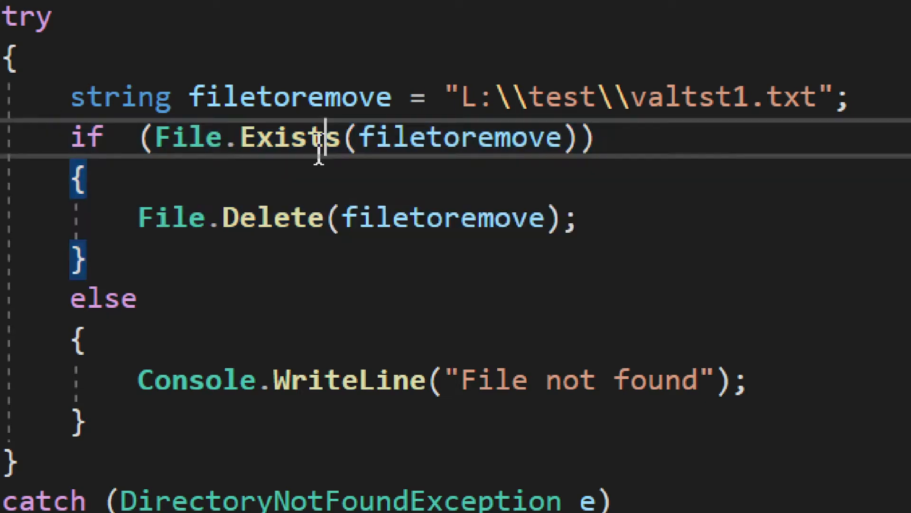
{"action": "double_click", "coordinate": [288, 137]}
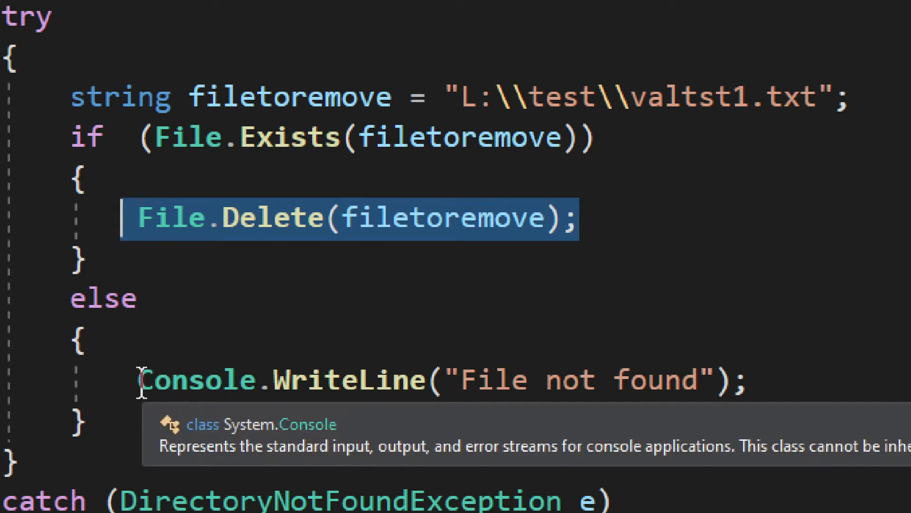
Step: Corrupt the path with the misspelled folder 'testhh' and 'gf' inserted into the valtst1 file name
{"action": "scroll", "scroll_direction": "down", "scroll_amount": 3}
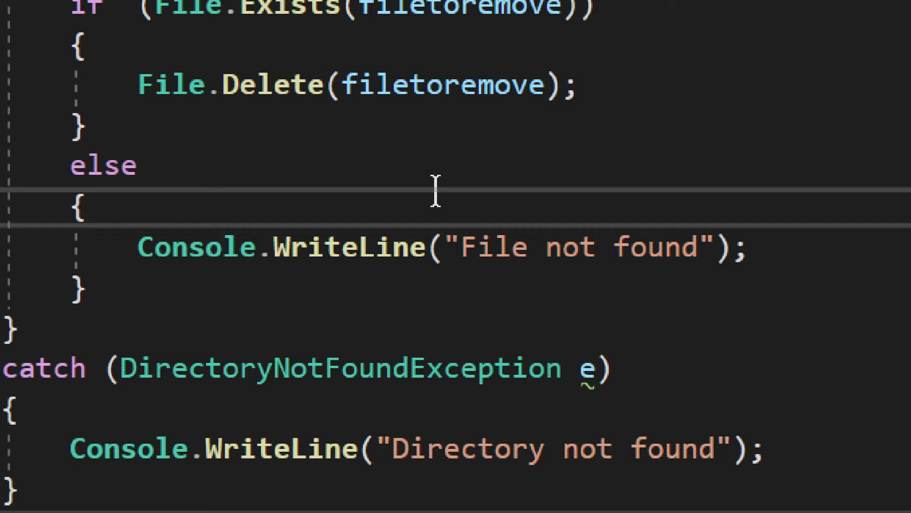
{"action": "scroll", "scroll_direction": "down", "scroll_amount": 3}
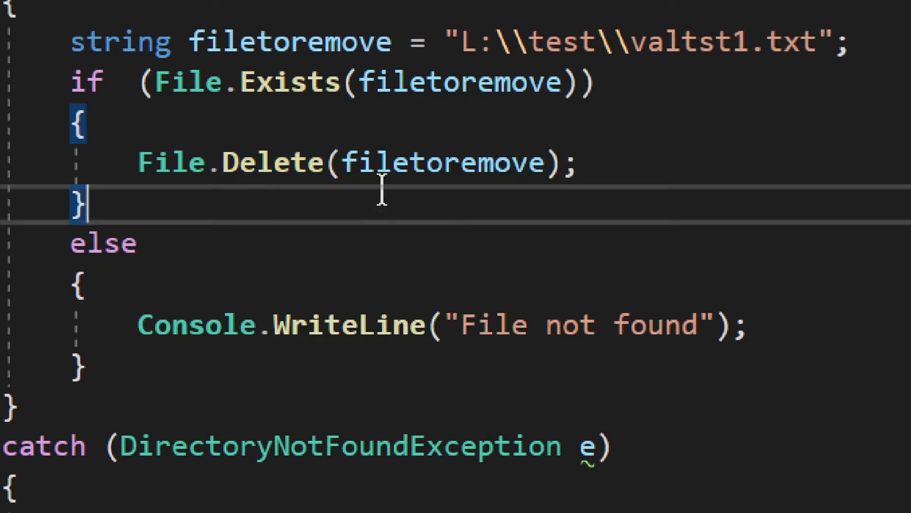
{"action": "mouse_move", "coordinate": [398, 215]}
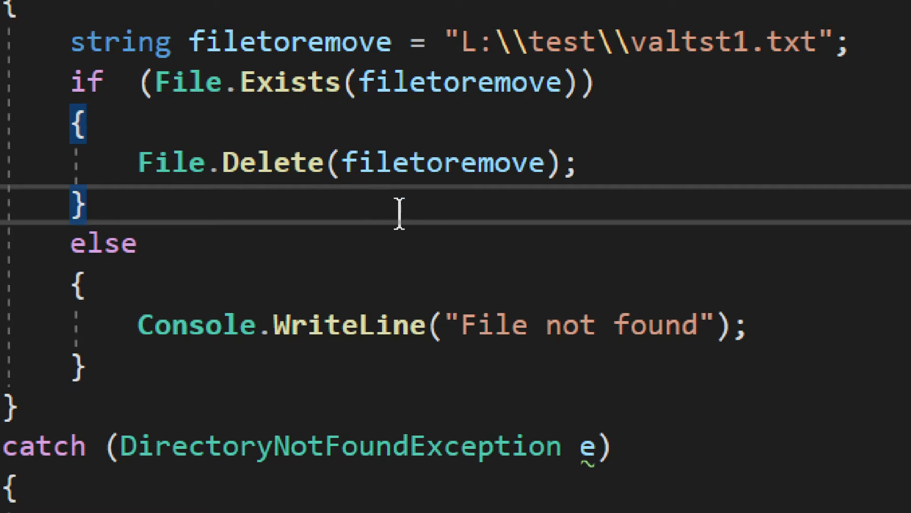
{"action": "mouse_move", "coordinate": [250, 209]}
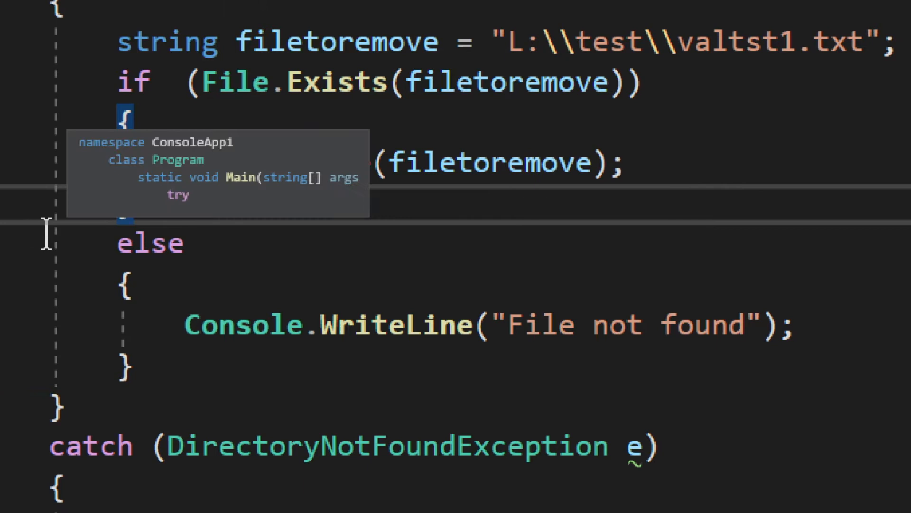
{"action": "scroll", "scroll_direction": "down", "scroll_amount": 3}
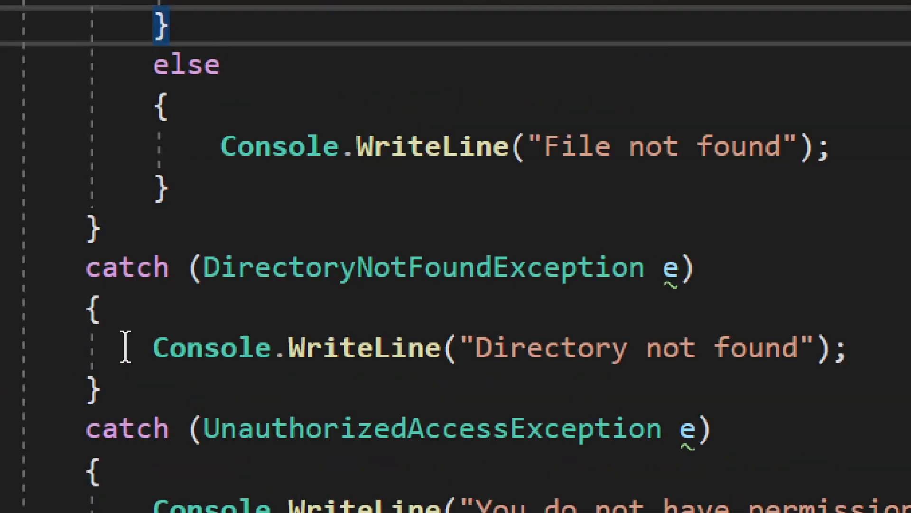
{"action": "scroll", "scroll_direction": "down", "scroll_amount": 3}
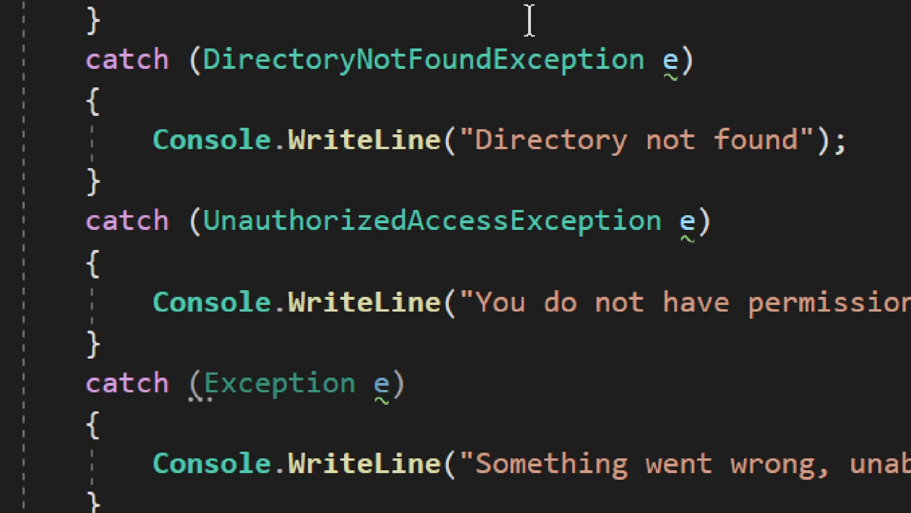
{"action": "double_click", "coordinate": [421, 138]}
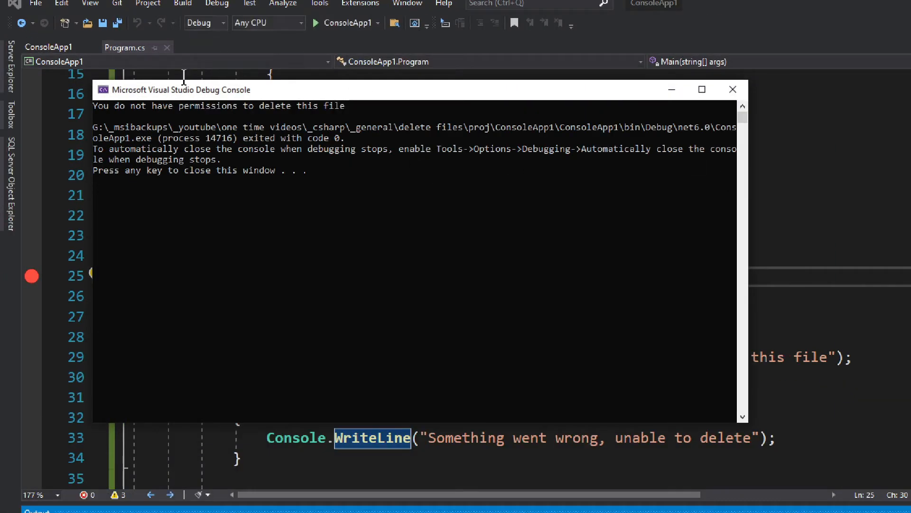
{"action": "mouse_move", "coordinate": [229, 122]}
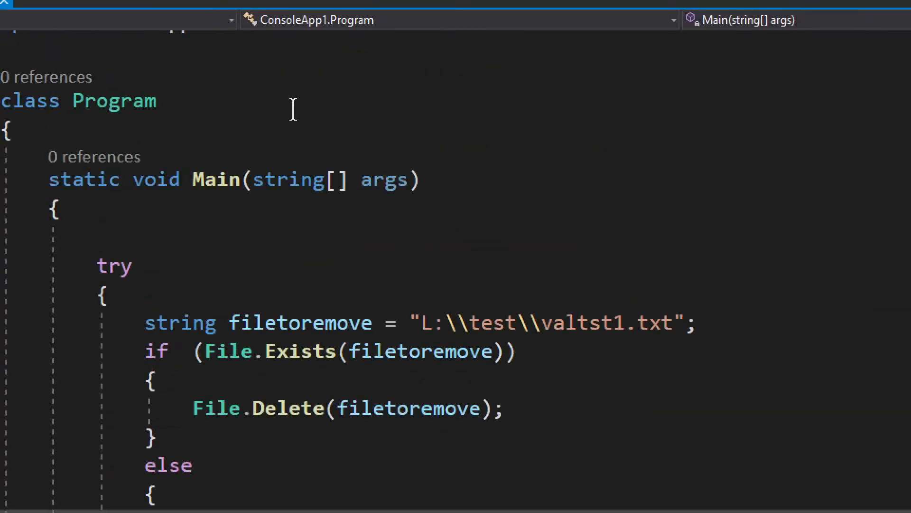
{"action": "scroll", "scroll_direction": "down", "scroll_amount": 3}
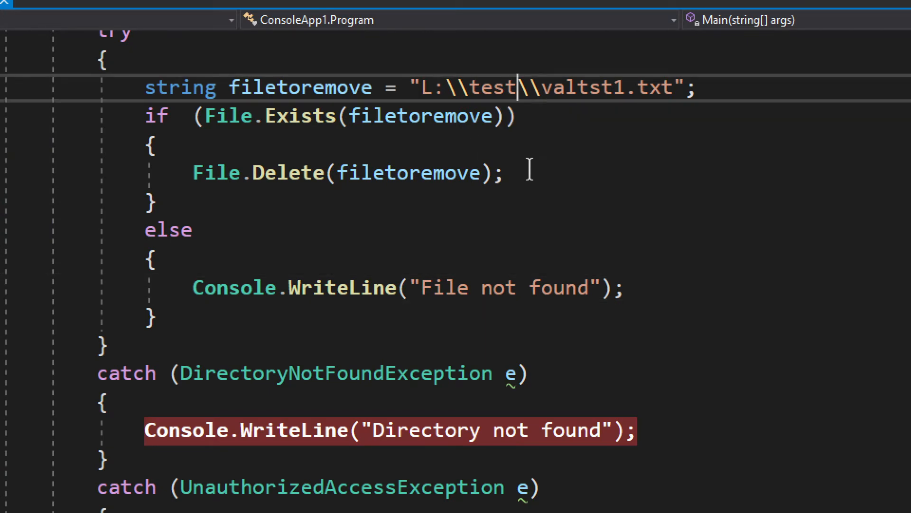
{"action": "type", "text": "h"}
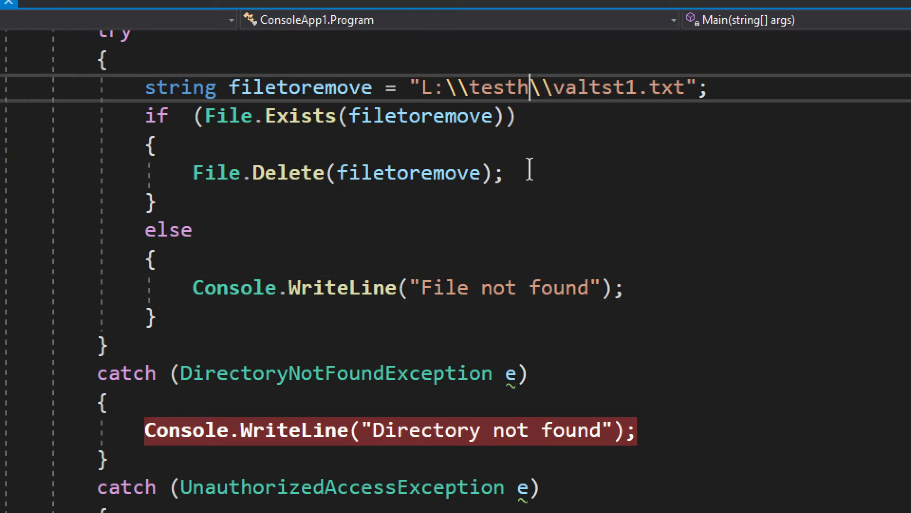
{"action": "type", "text": "h"}
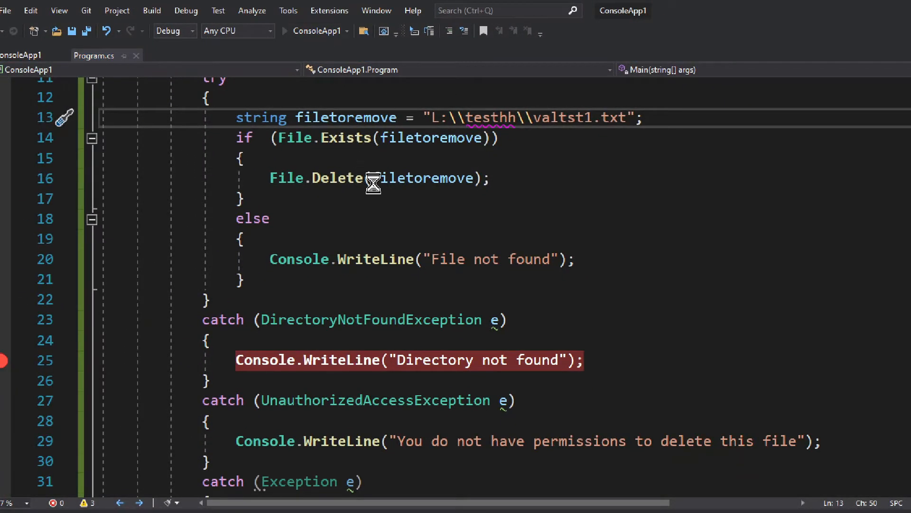
{"action": "left_click", "coordinate": [284, 30]}
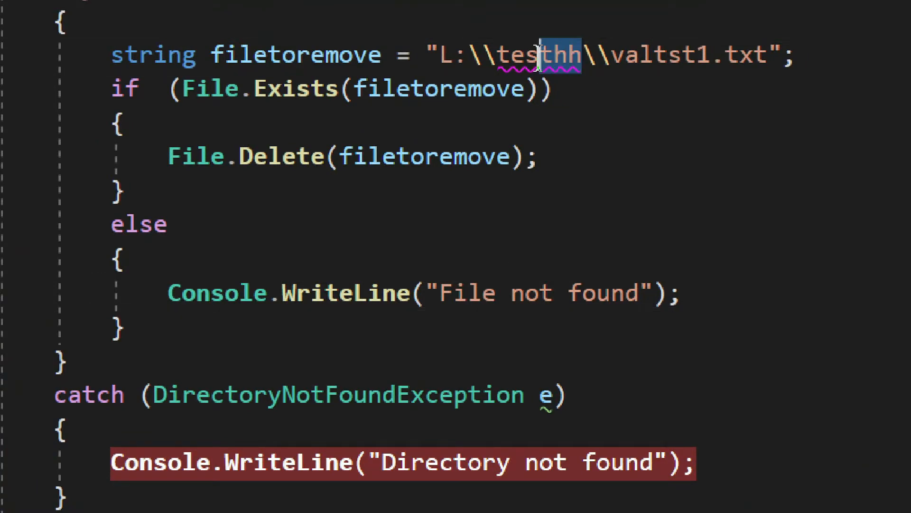
{"action": "double_click", "coordinate": [541, 55]}
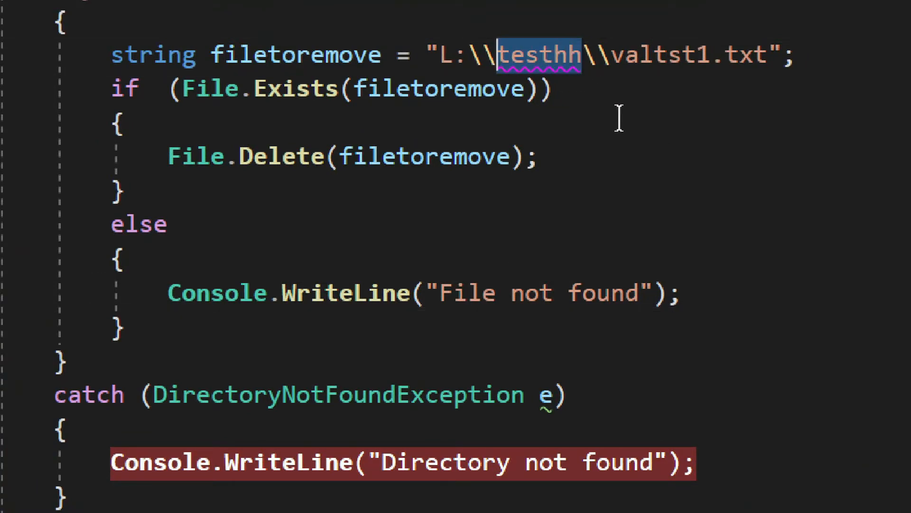
{"action": "mouse_move", "coordinate": [488, 273]}
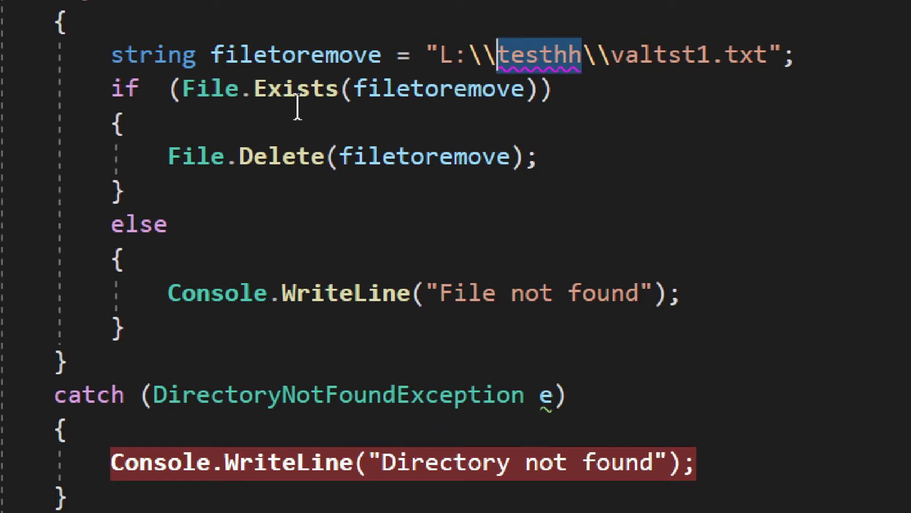
{"action": "mouse_move", "coordinate": [334, 134]}
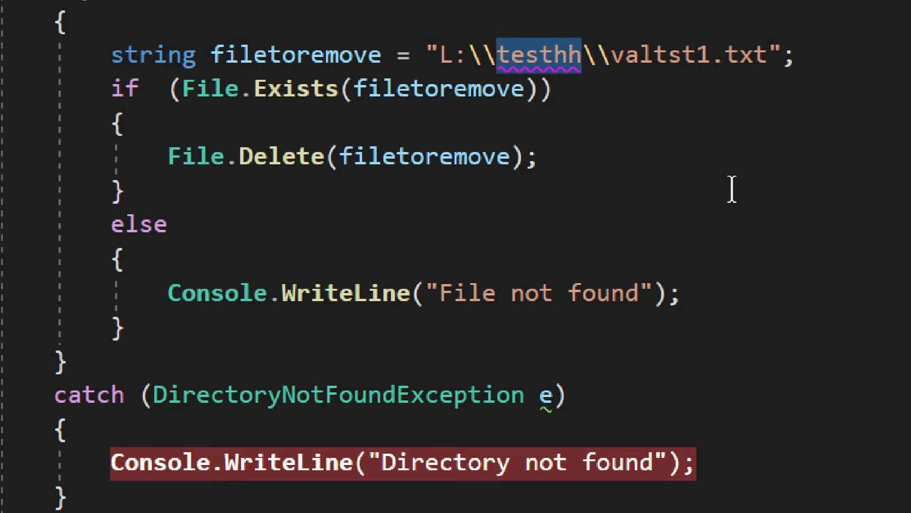
{"action": "left_click", "coordinate": [581, 55]}
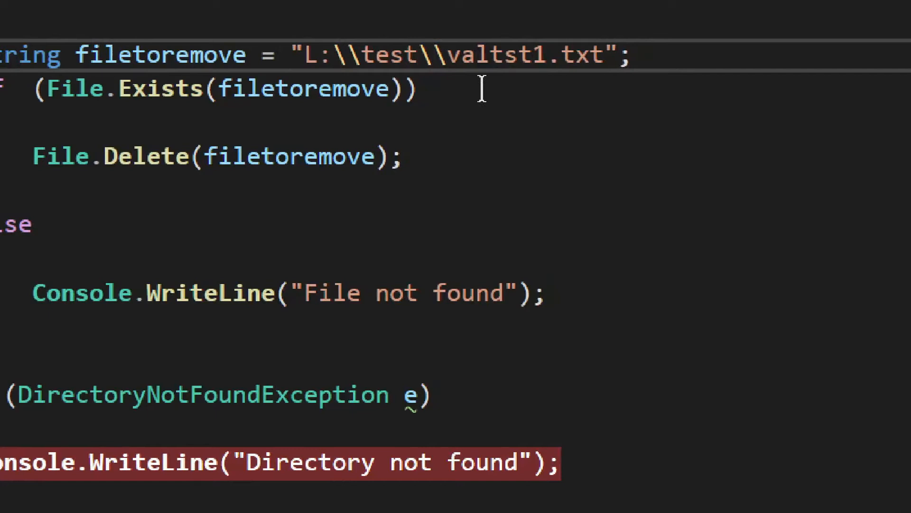
{"action": "type", "text": "gf"}
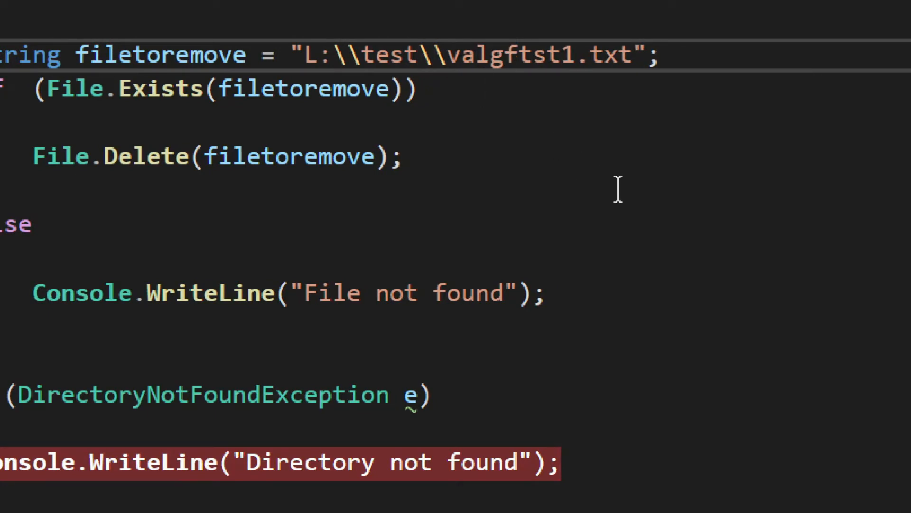
{"action": "mouse_move", "coordinate": [543, 187]}
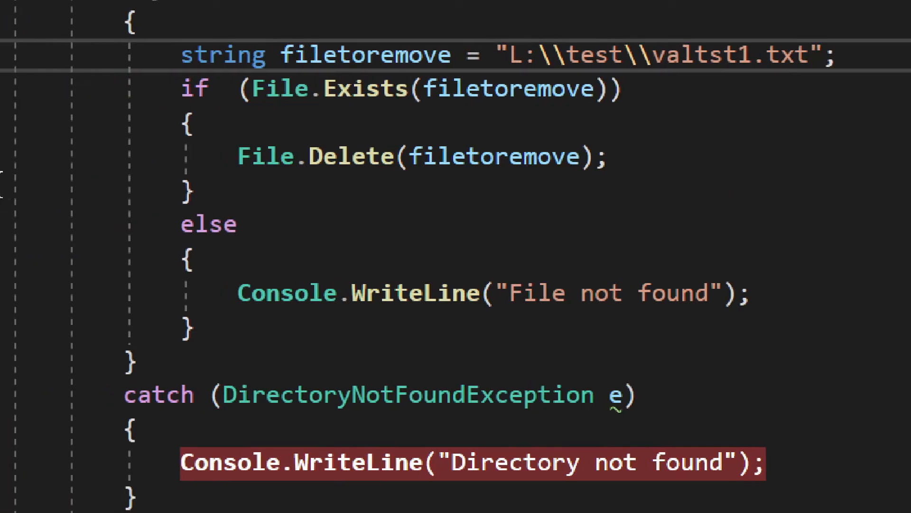
Step: Point out the Delete method and UnauthorizedAccessException handler, and bring up valtst1's file actions
{"action": "double_click", "coordinate": [383, 155]}
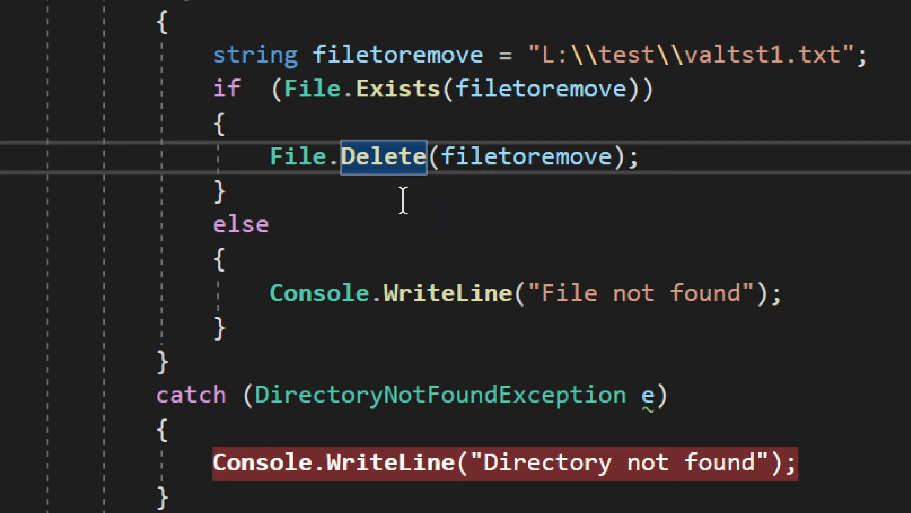
{"action": "mouse_move", "coordinate": [864, 293]}
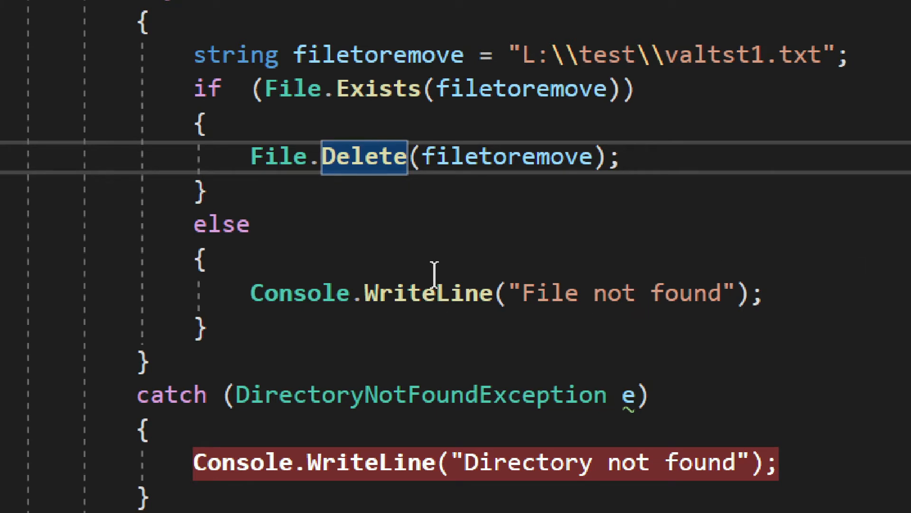
{"action": "scroll", "scroll_direction": "down", "scroll_amount": 3}
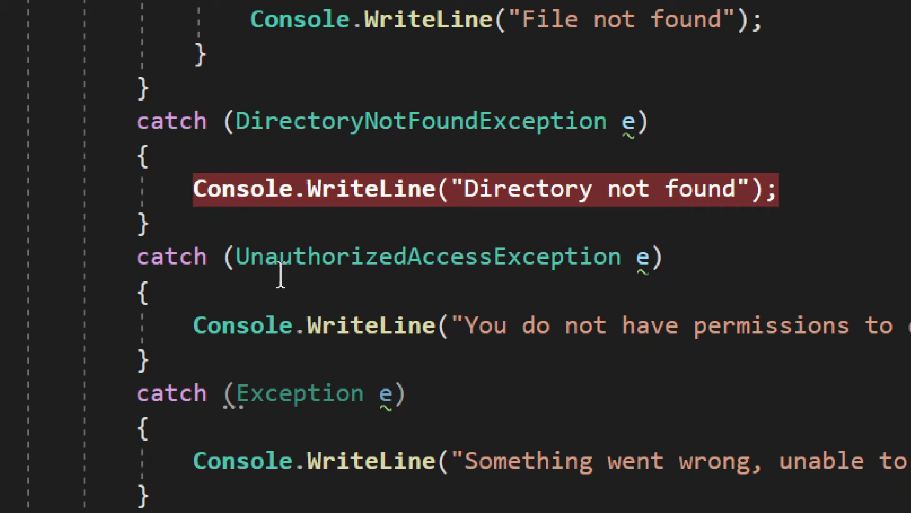
{"action": "double_click", "coordinate": [427, 257]}
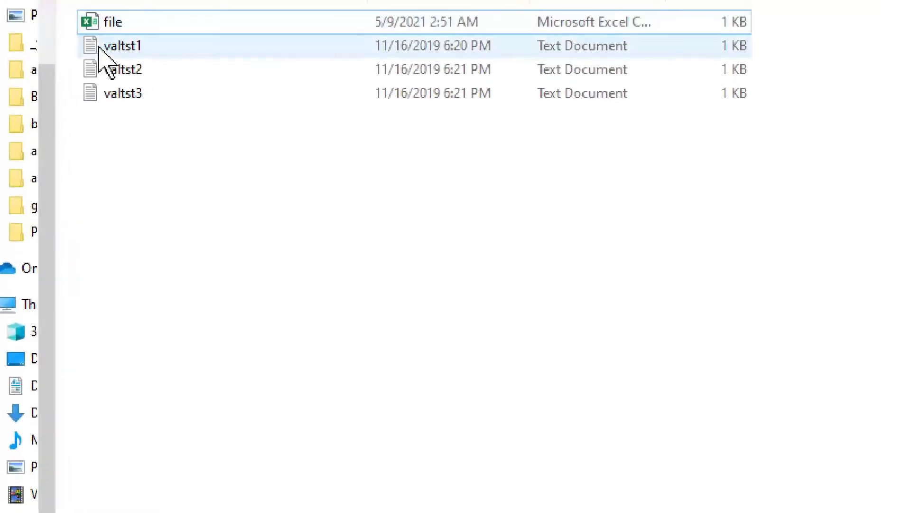
{"action": "right_click", "coordinate": [122, 45]}
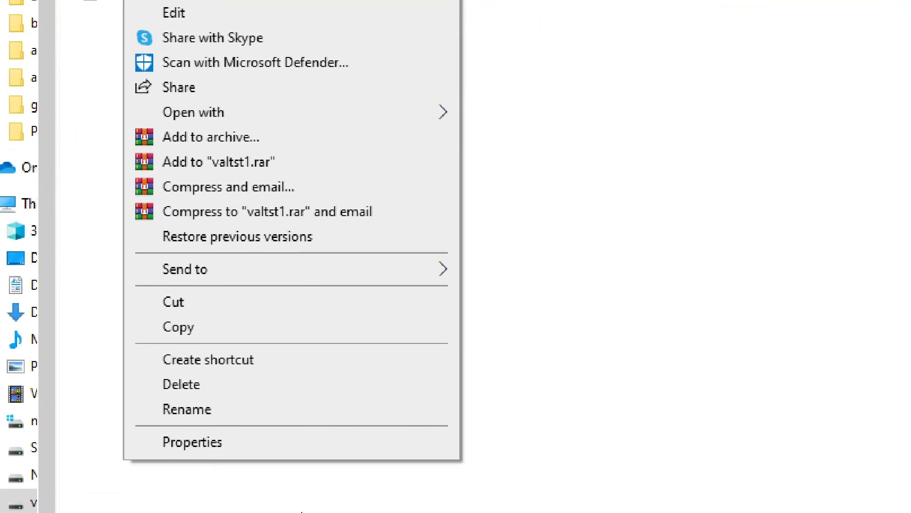
{"action": "left_click", "coordinate": [192, 442]}
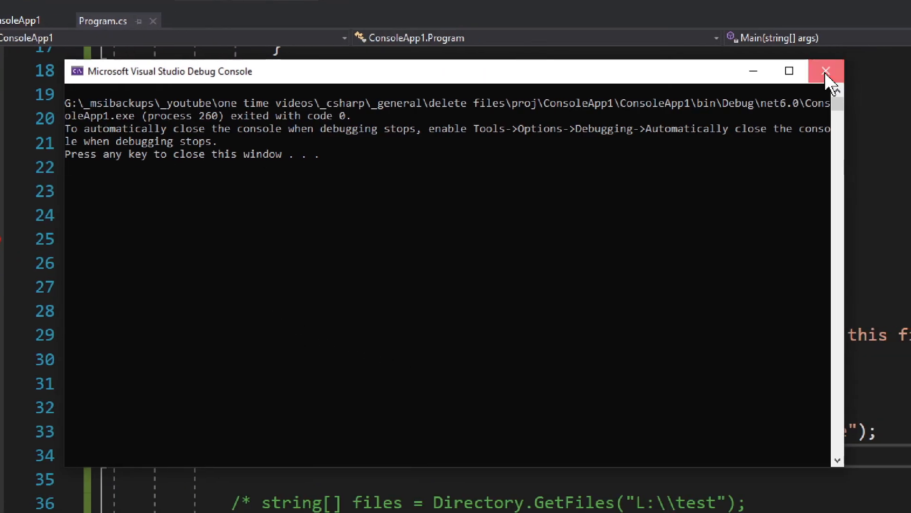
Step: Close the finished program's debug console window after it exits with code 0
{"action": "left_click", "coordinate": [825, 71]}
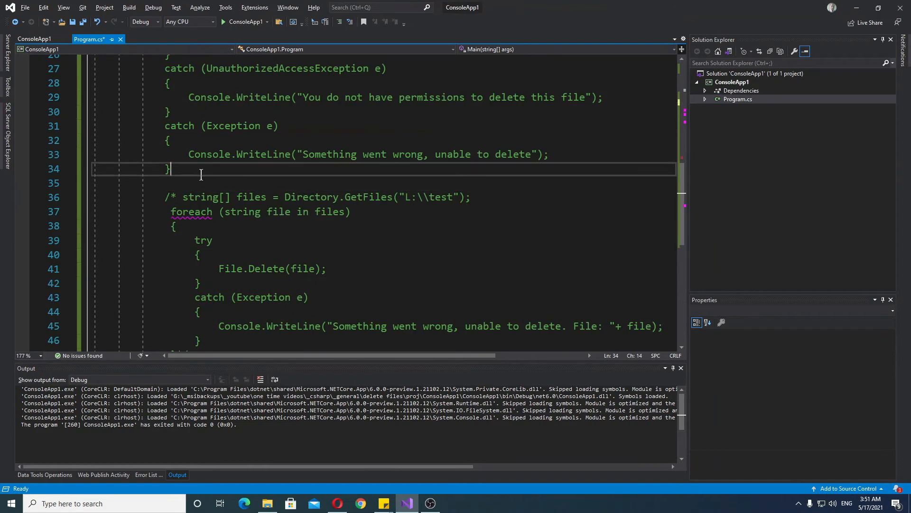
Step: Close the comment with */ after the last catch block and highlight the GetFiles call in the folder loop
{"action": "type", "text": "*/"}
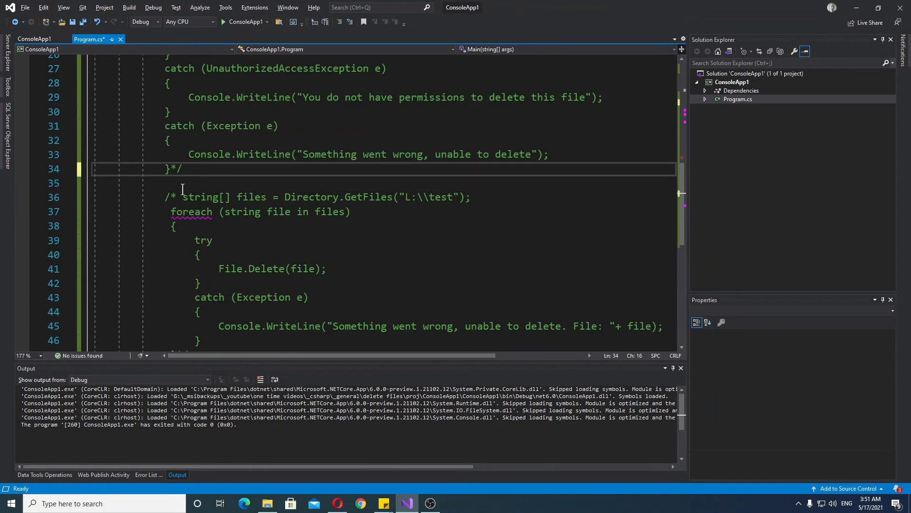
{"action": "scroll", "scroll_direction": "down", "scroll_amount": 3}
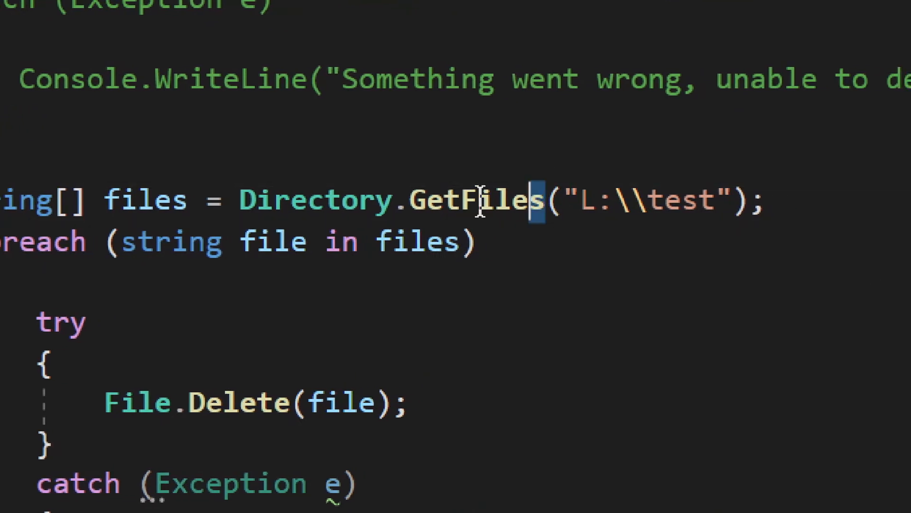
{"action": "double_click", "coordinate": [471, 201]}
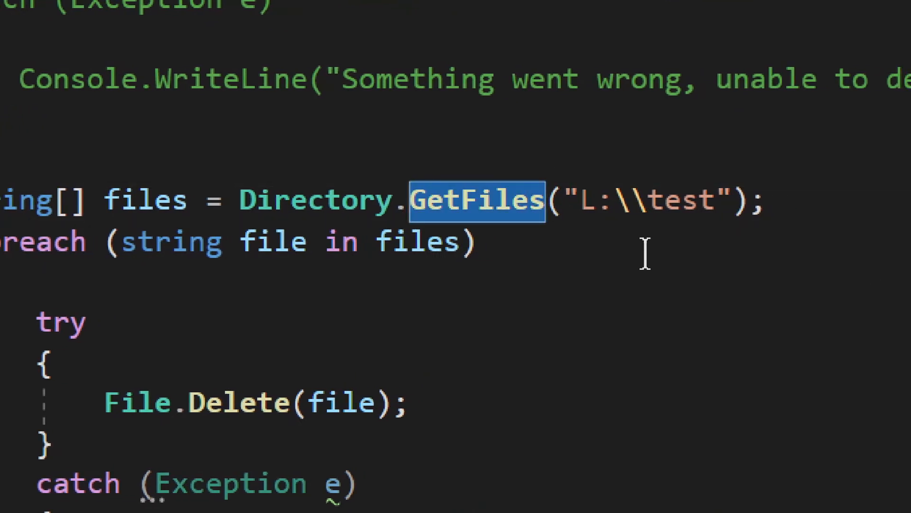